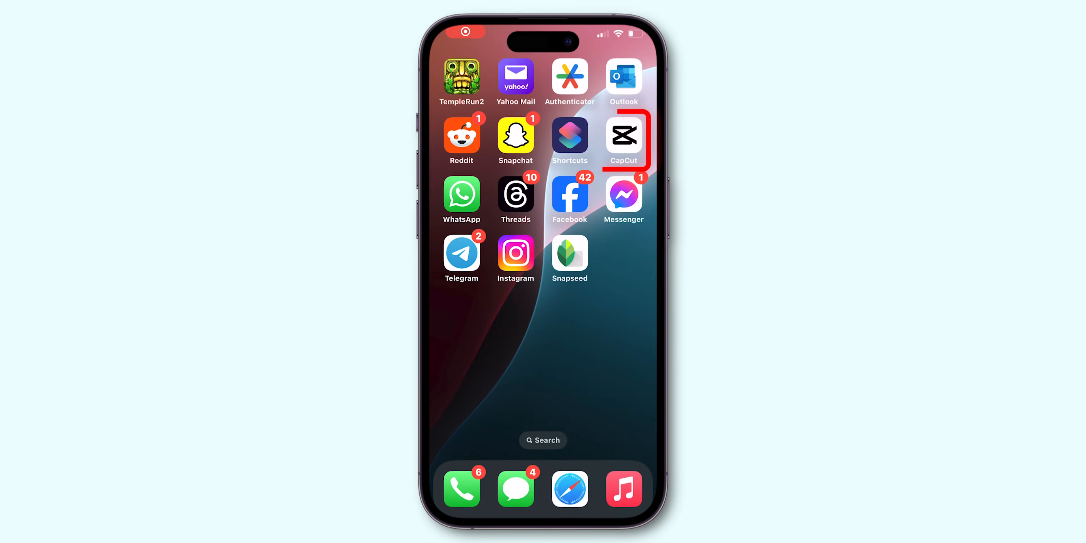
Step: Launch CapCut and start a new project
left_click(624, 140)
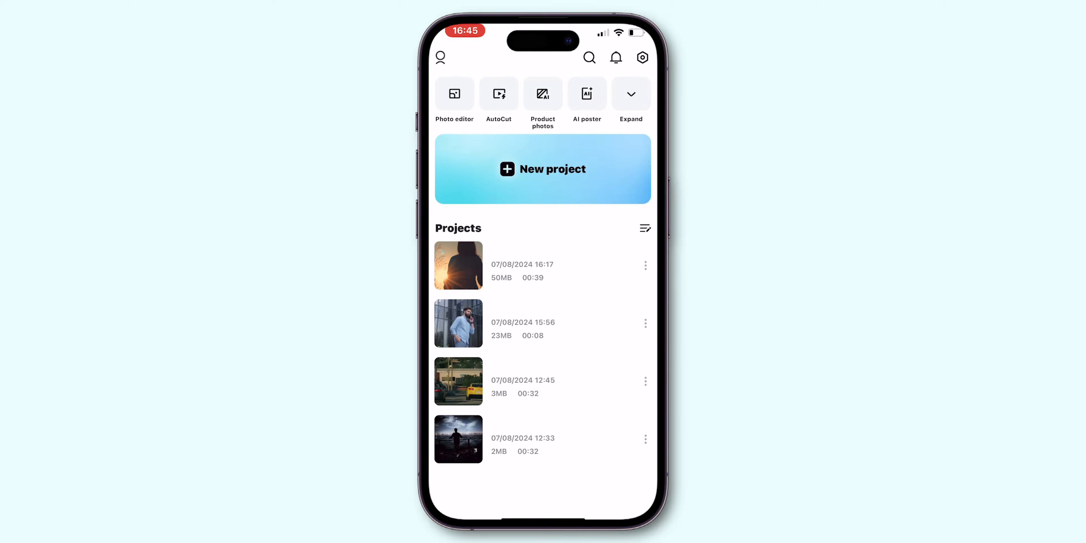
left_click(542, 170)
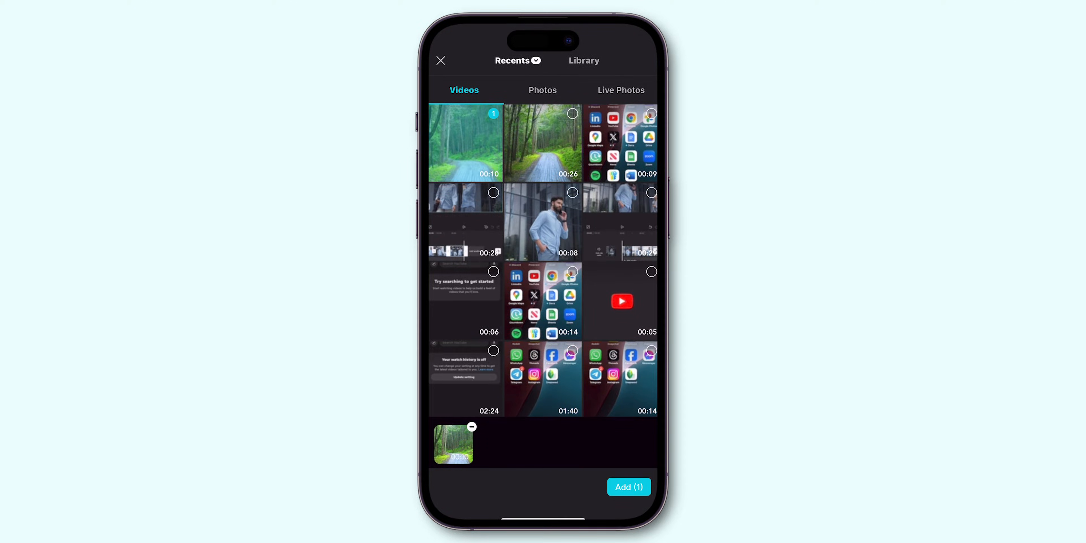
Step: Add the forest road clip to the timeline and bring up its Stabilize settings
left_click(629, 486)
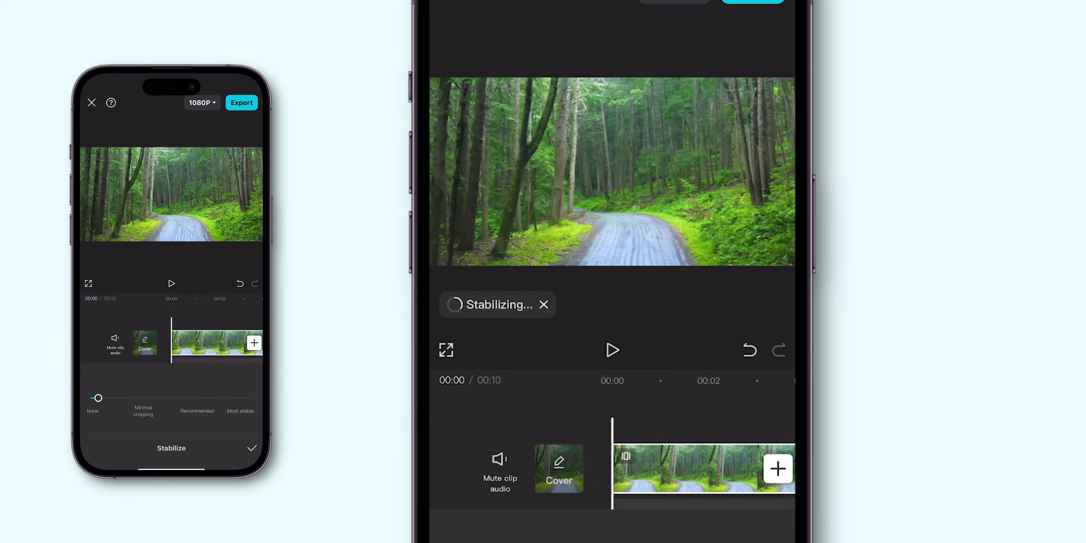
left_click(613, 350)
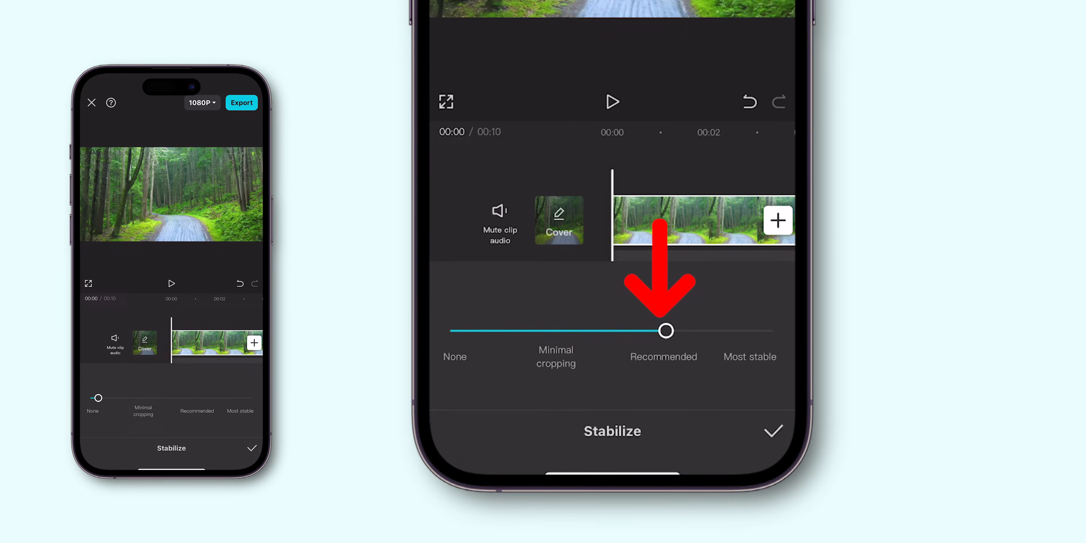
left_click(772, 432)
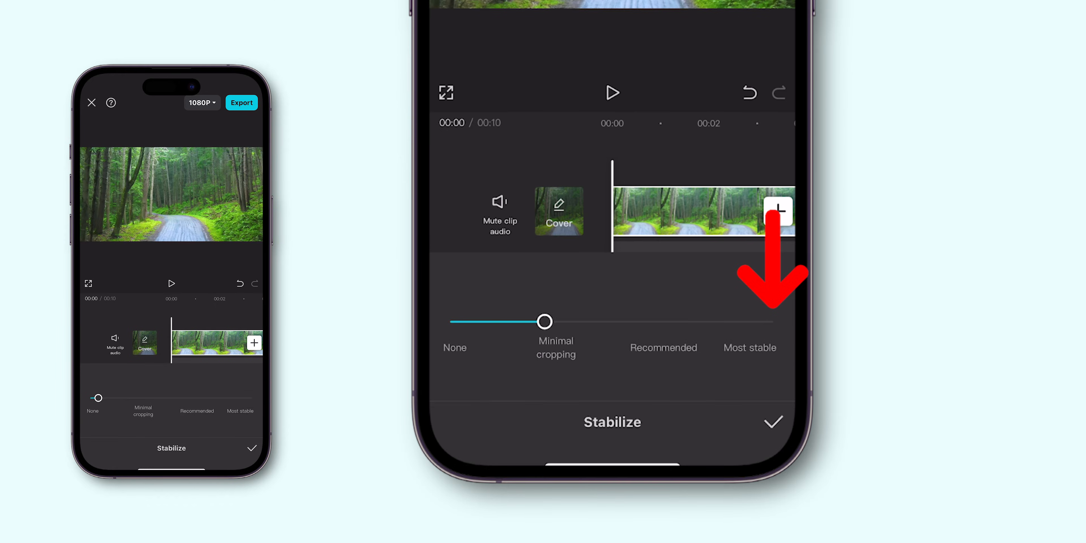
left_click(612, 423)
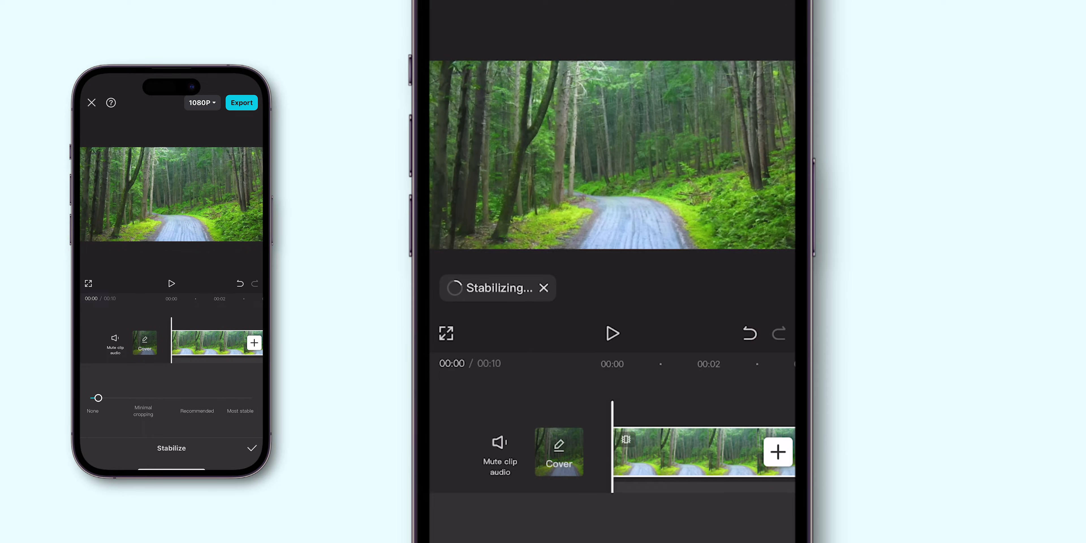
left_click(613, 334)
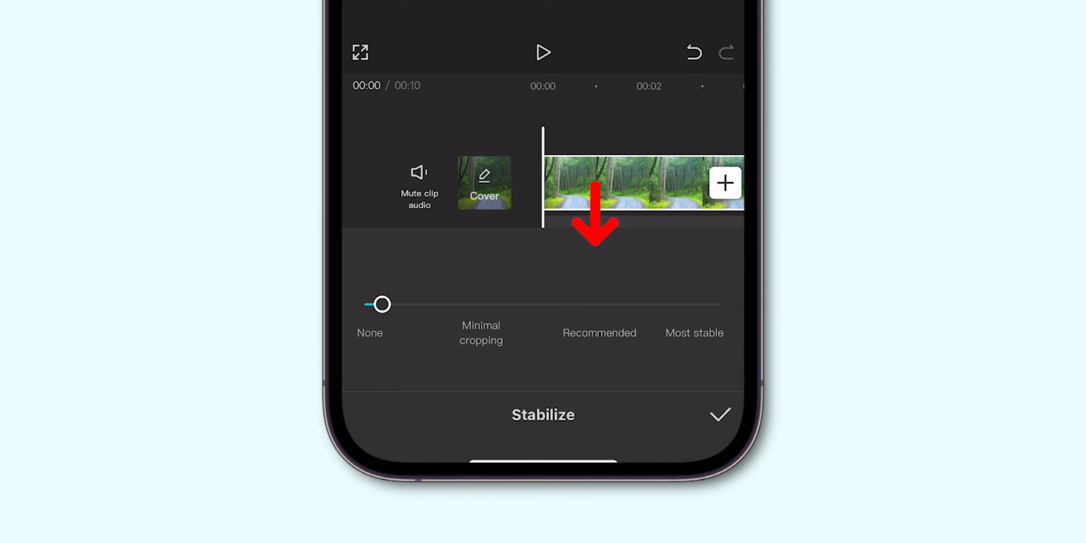
Step: Set stabilization to Most stable, confirm it, and export the video
left_click_drag(380, 303, 601, 304)
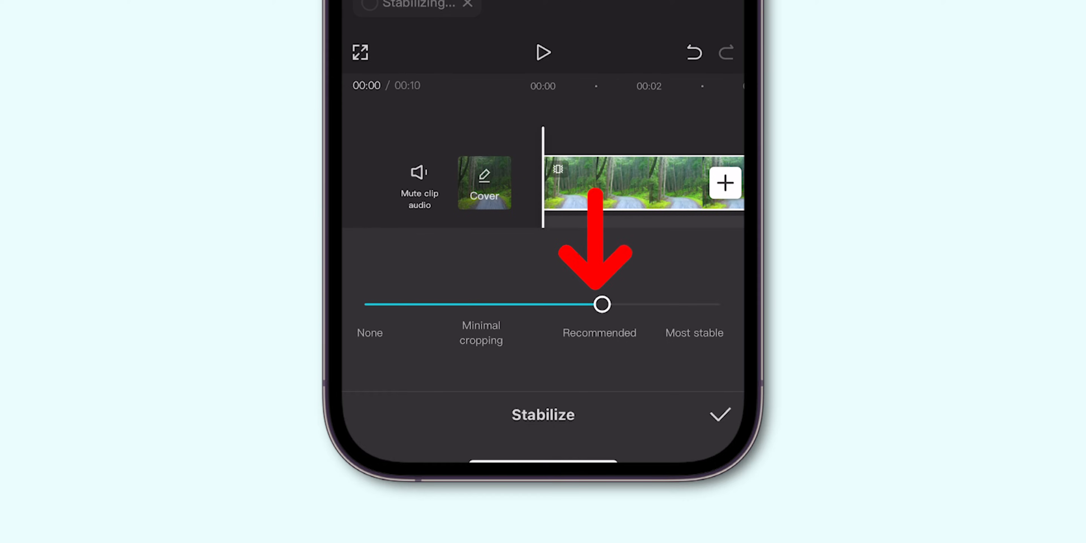
left_click(719, 416)
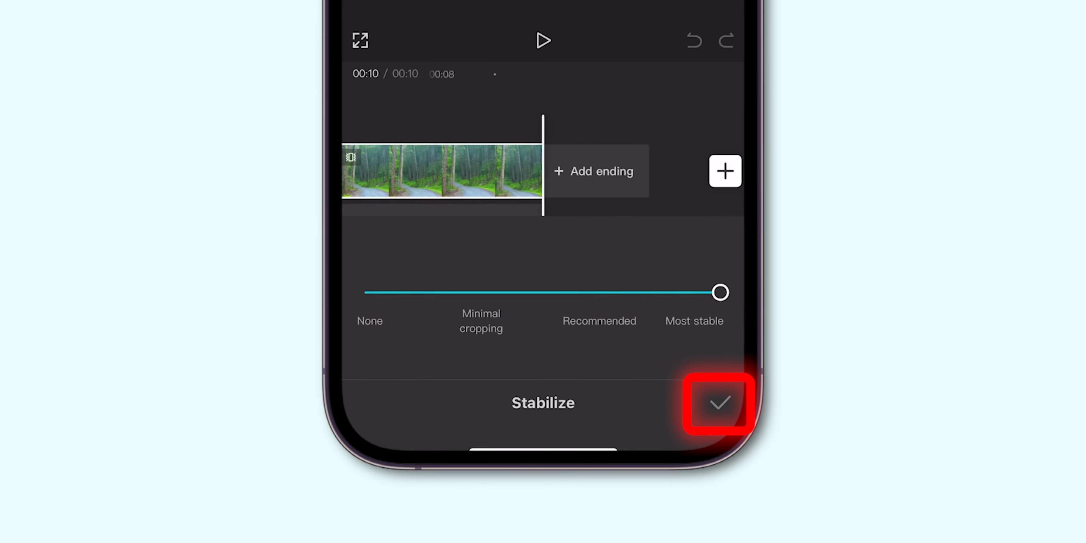
left_click(716, 405)
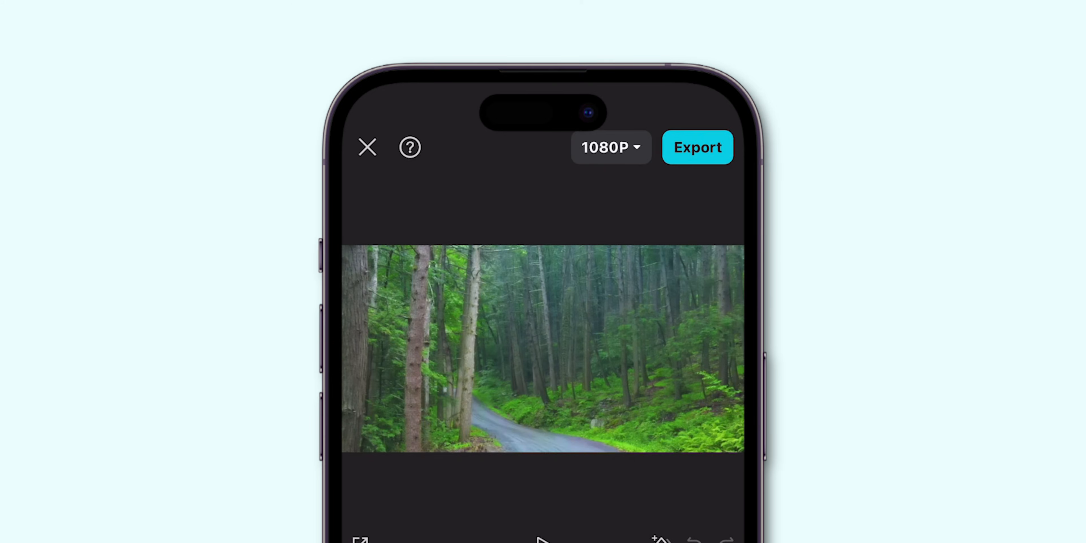
left_click(698, 147)
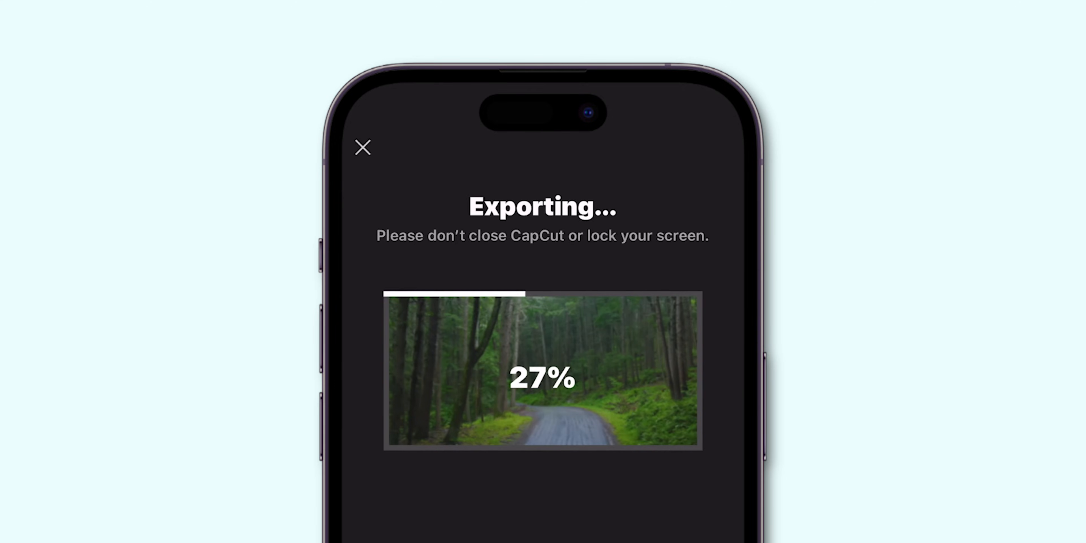